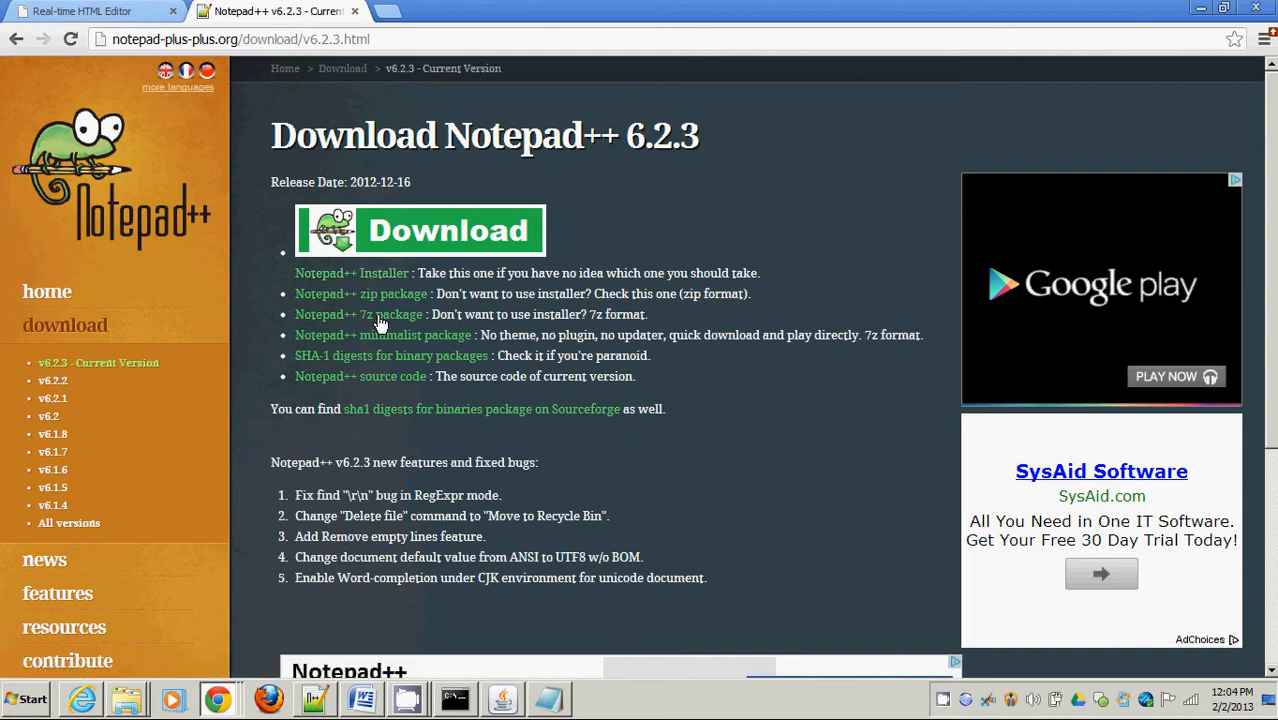
mouse_move(372, 278)
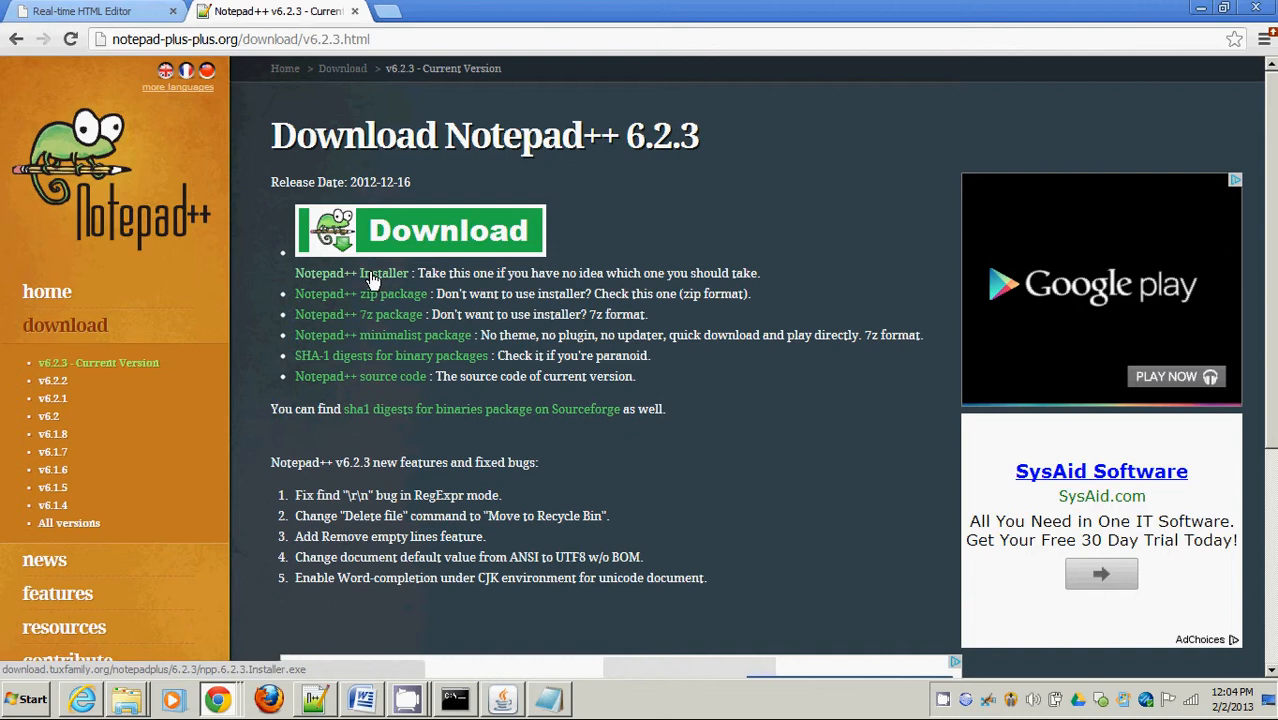
mouse_move(404, 280)
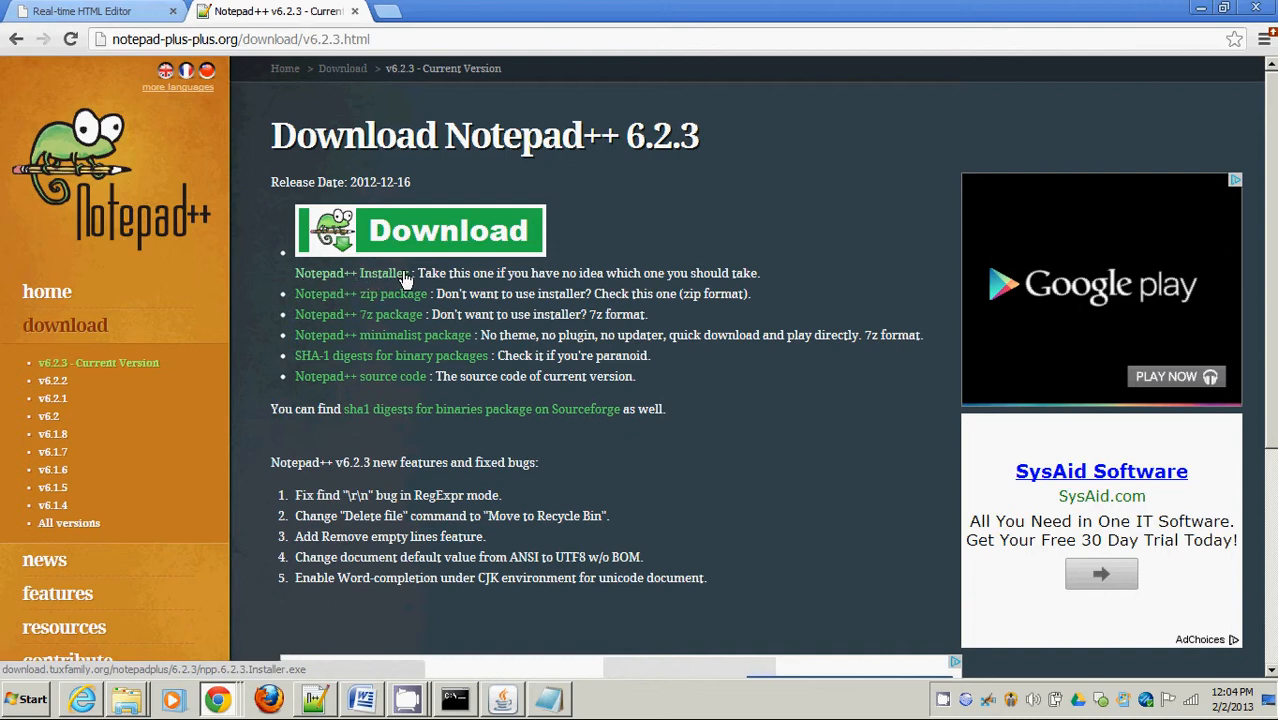
mouse_move(356, 278)
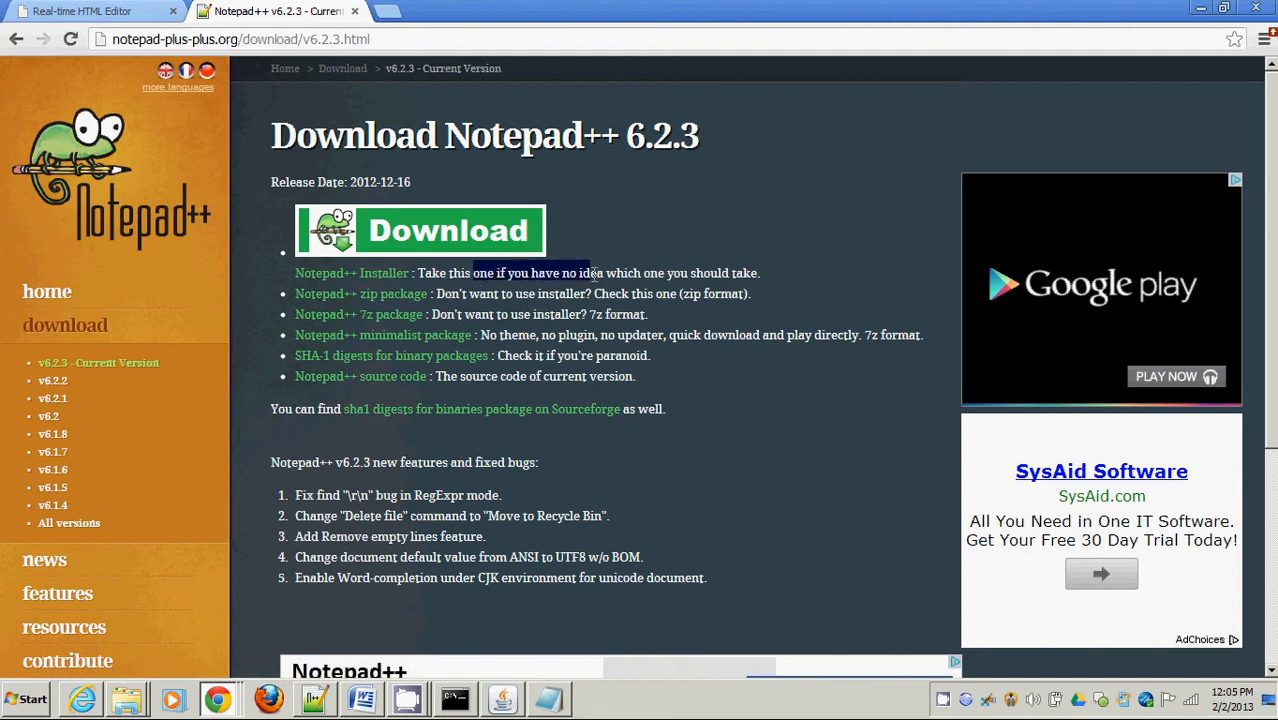
Step: Launch Notepad++ so it shows an empty new document tab
click(678, 272)
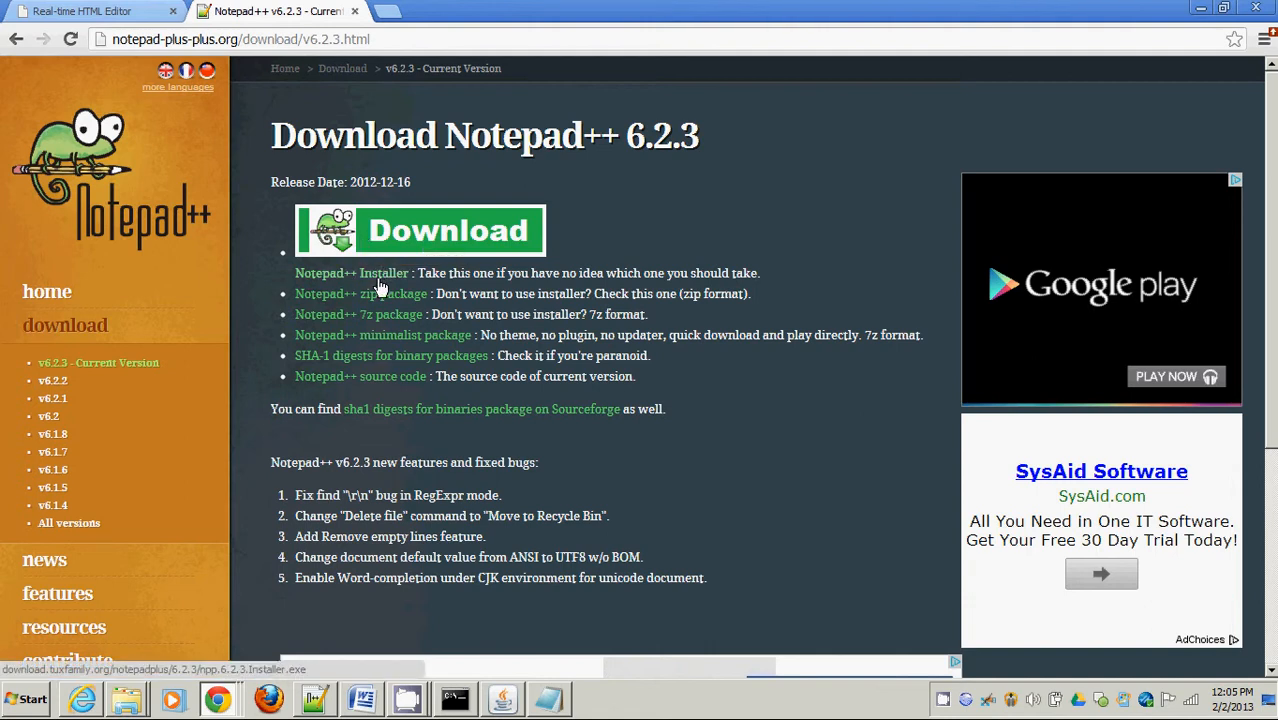
mouse_move(386, 360)
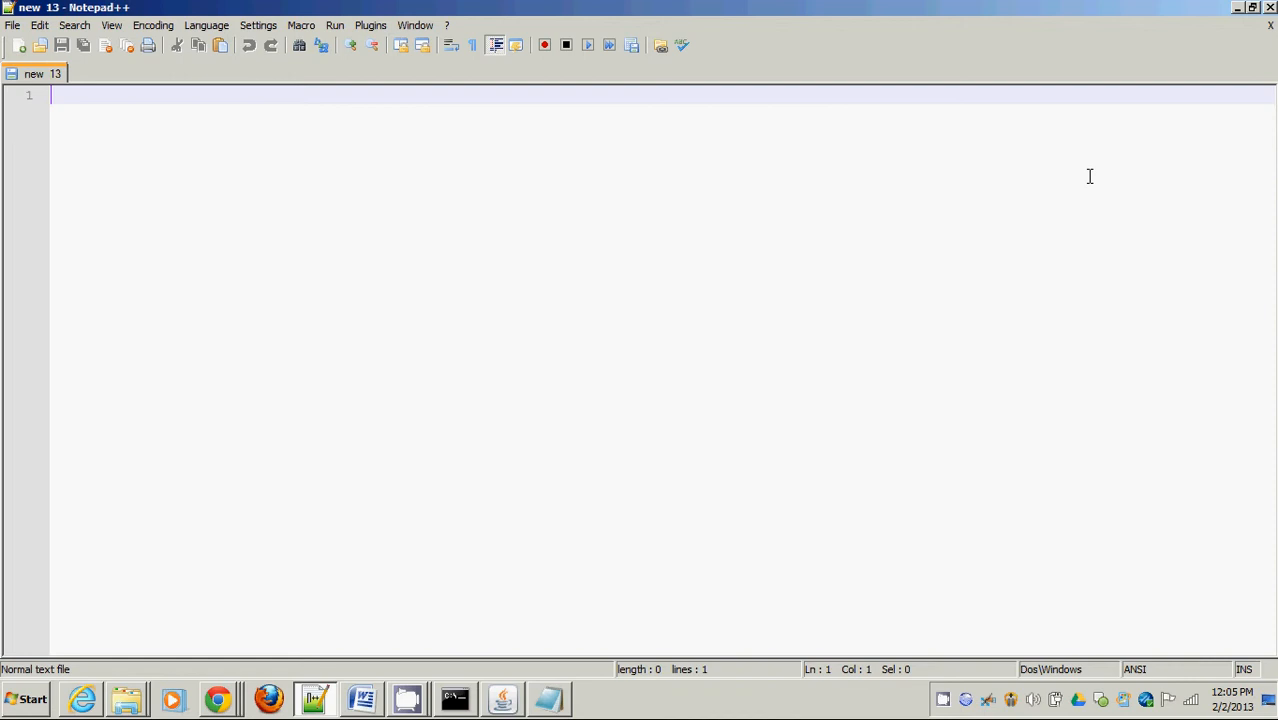
mouse_move(308, 272)
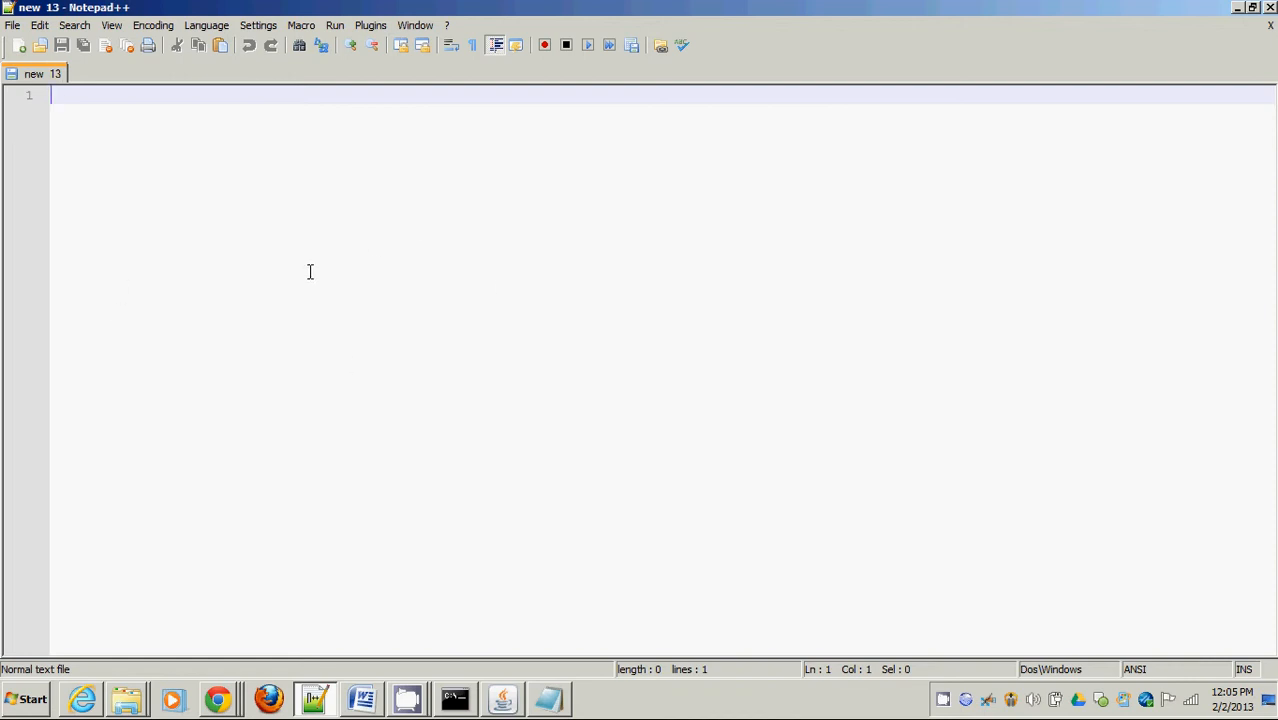